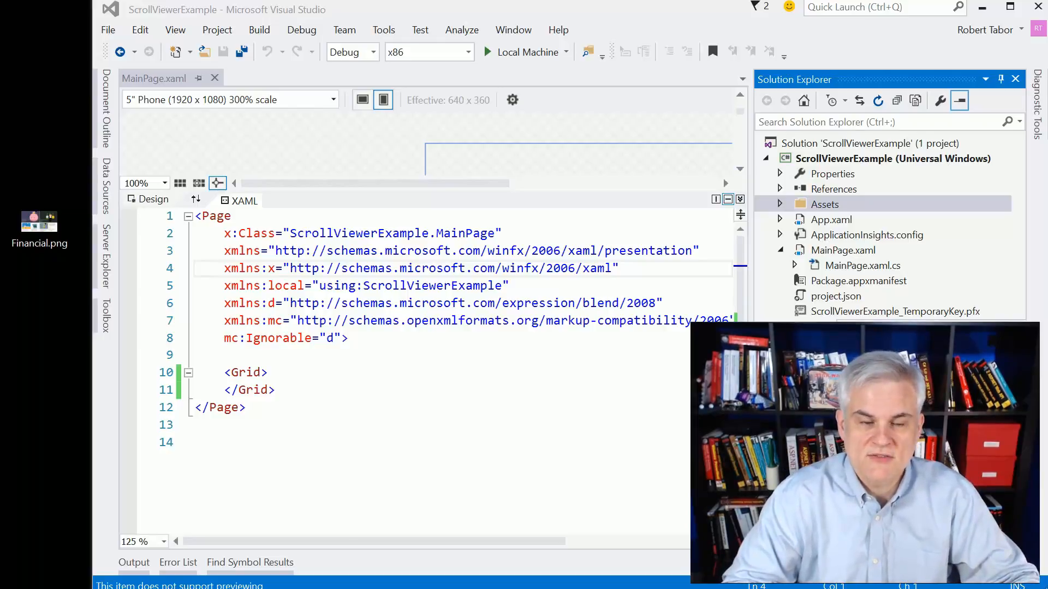
pyautogui.moveTo(214, 217)
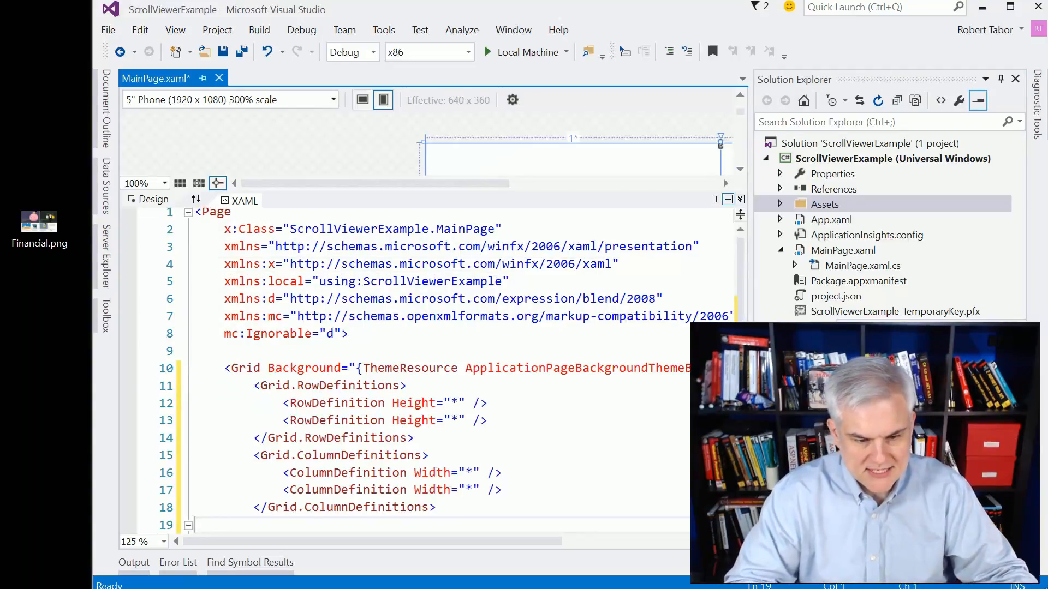
# - Add a theme Background and two star rows and columns to the Grid
pyautogui.scroll(-3)
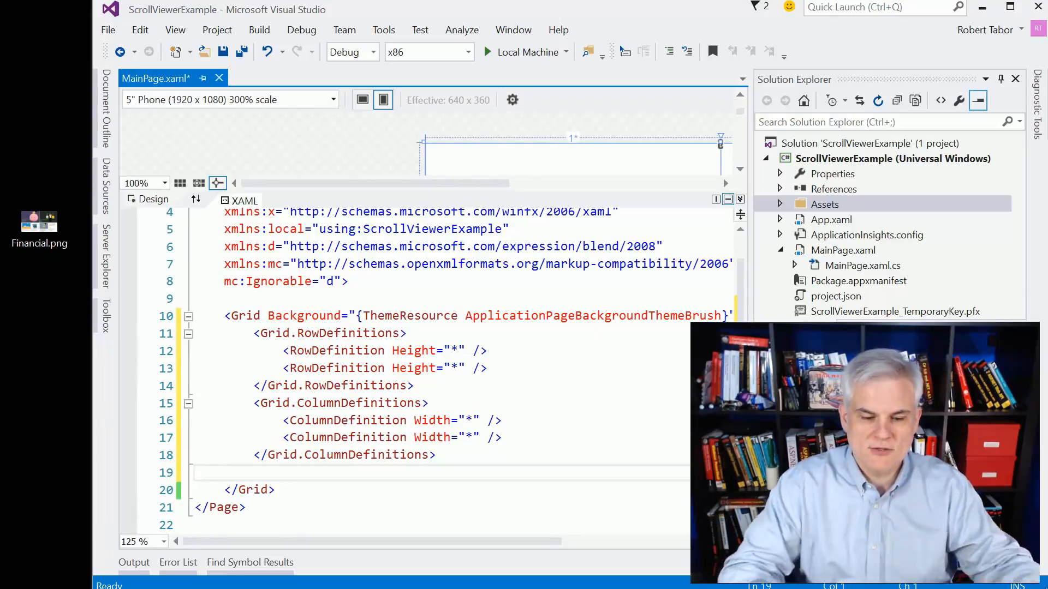
pyautogui.scroll(-3)
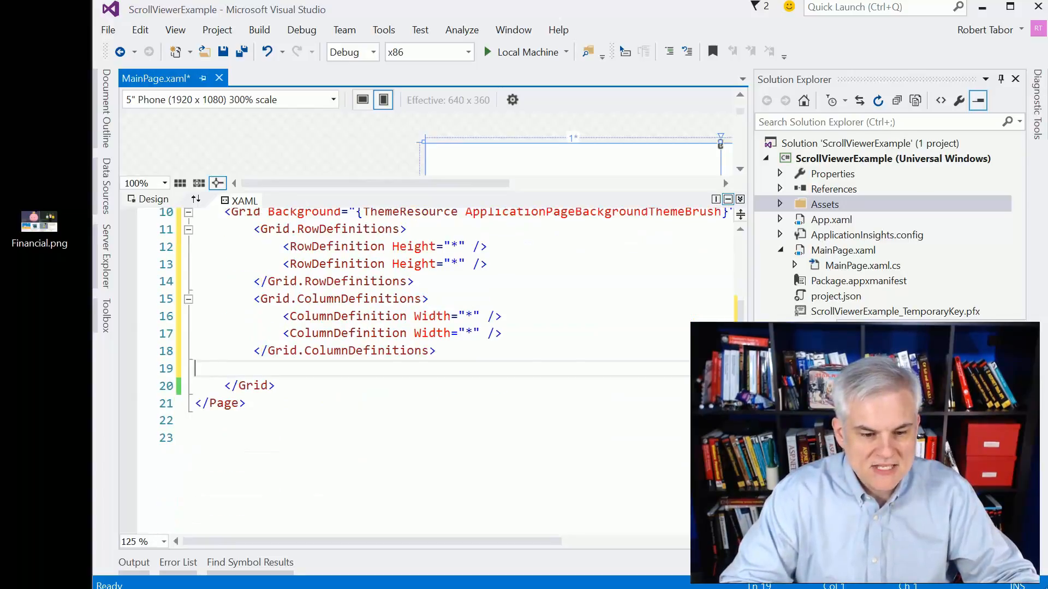
pyautogui.press('enter')
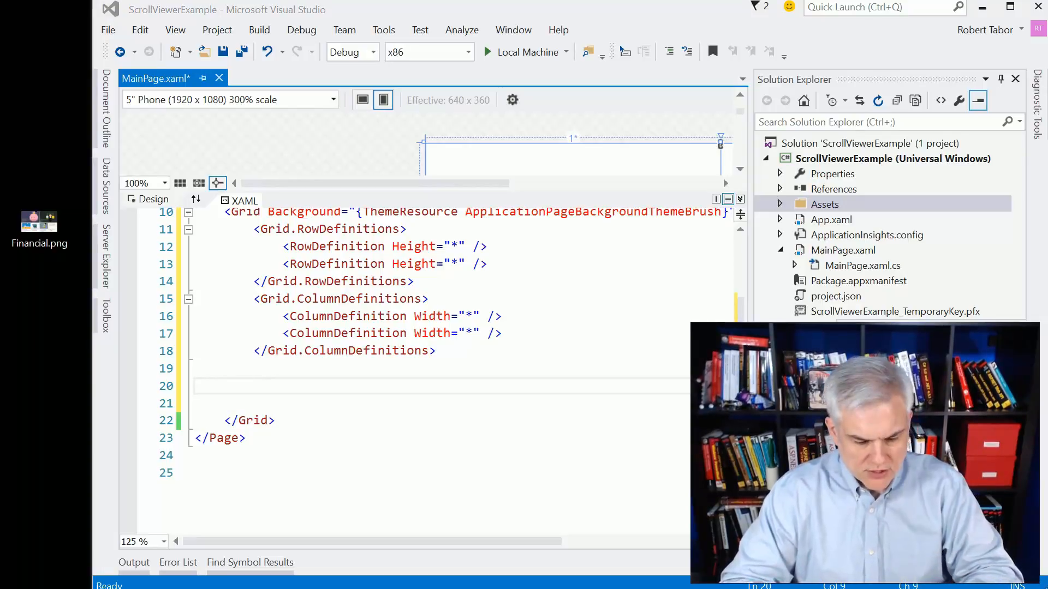
# - Wrap Assets/Financial.png at Height 800, Stretch None, in an auto-scrollbar ScrollViewer
pyautogui.click(196, 387)
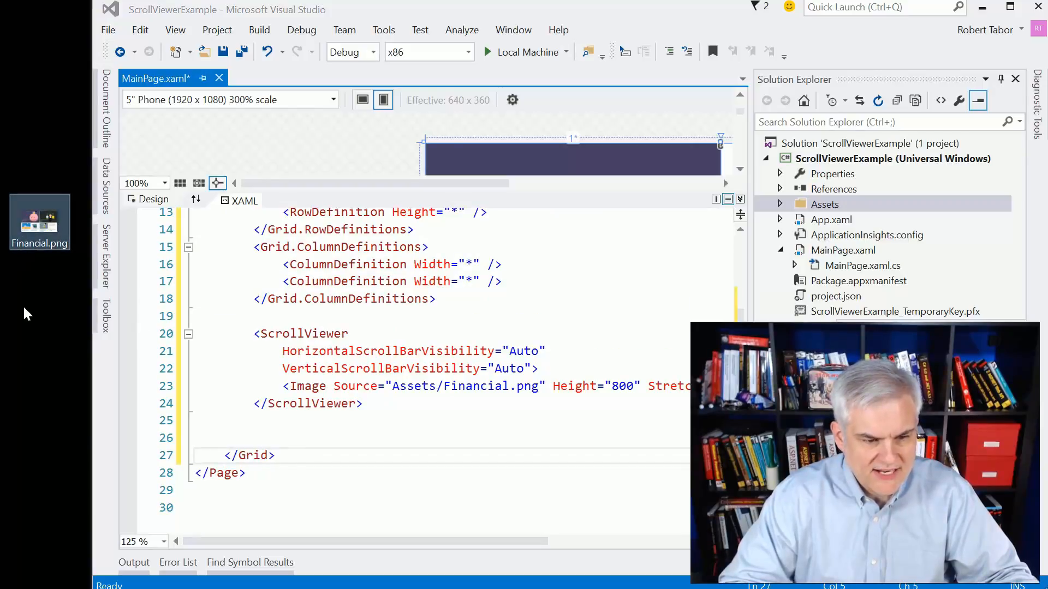
pyautogui.moveTo(40, 284)
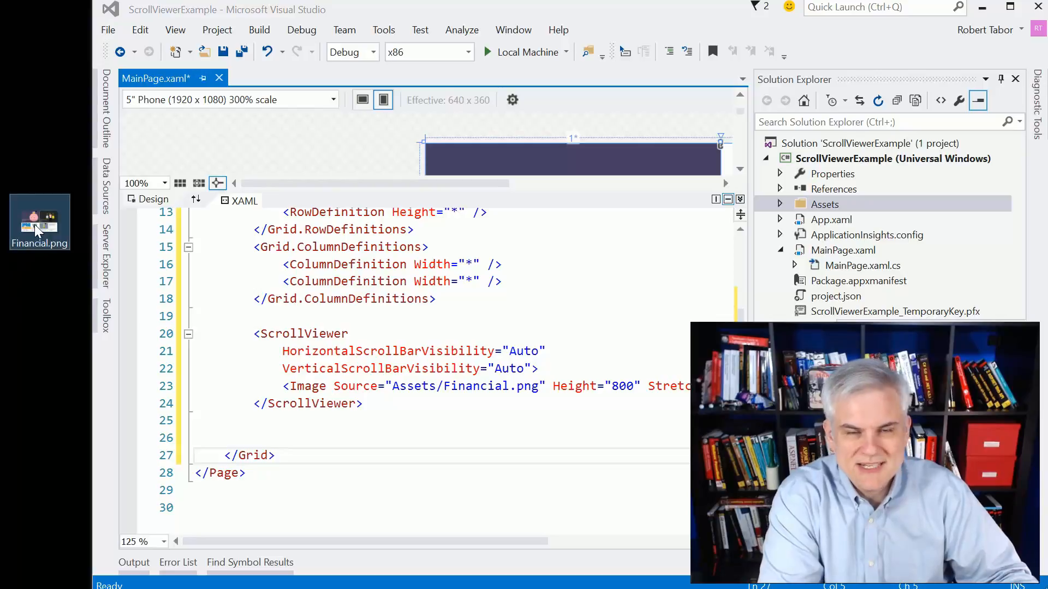
pyautogui.moveTo(39, 224)
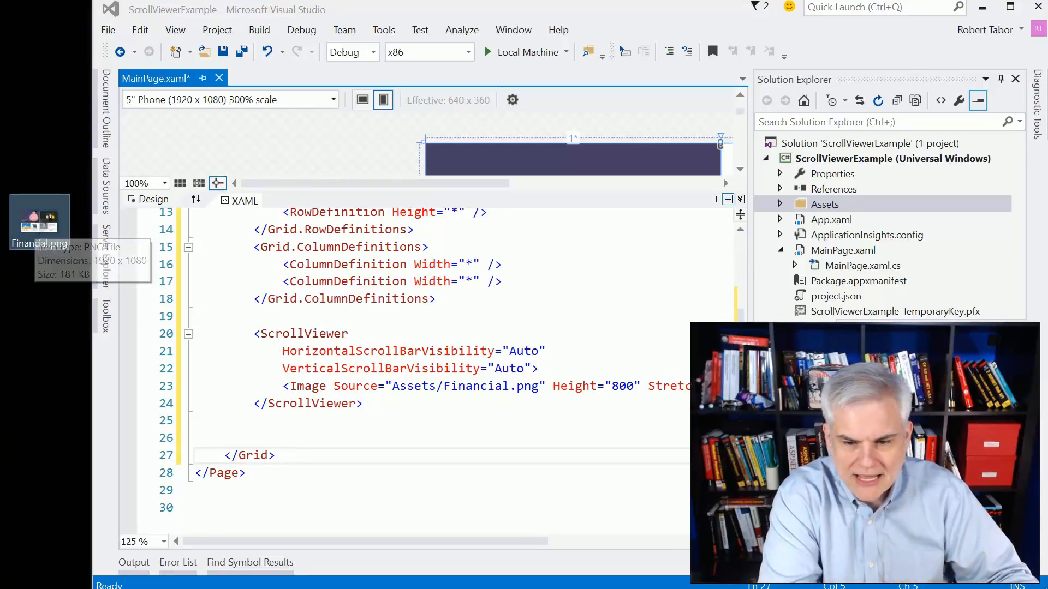
pyautogui.click(825, 204)
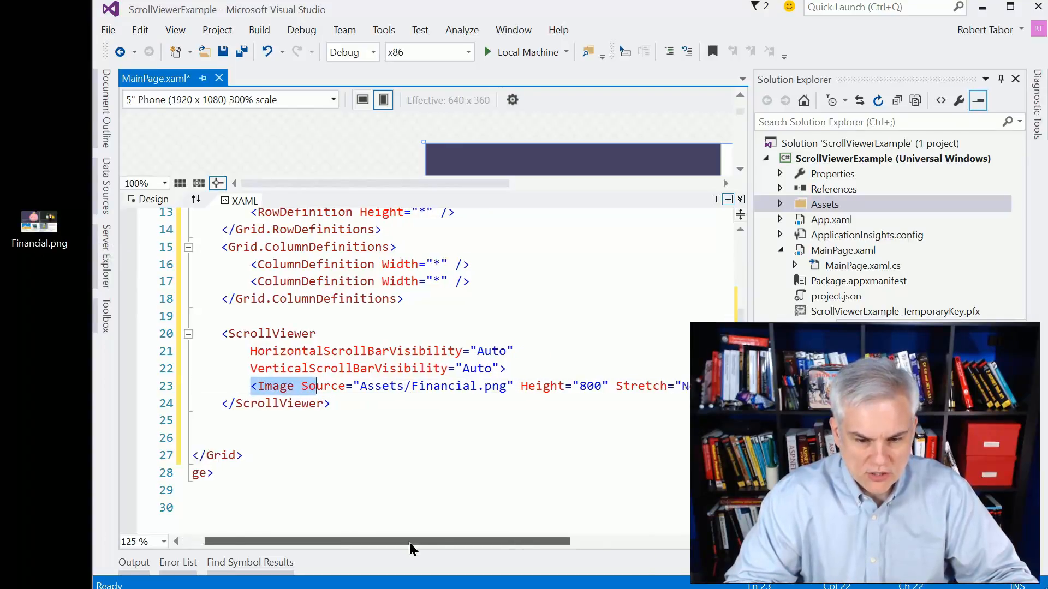
pyautogui.hscroll(-3)
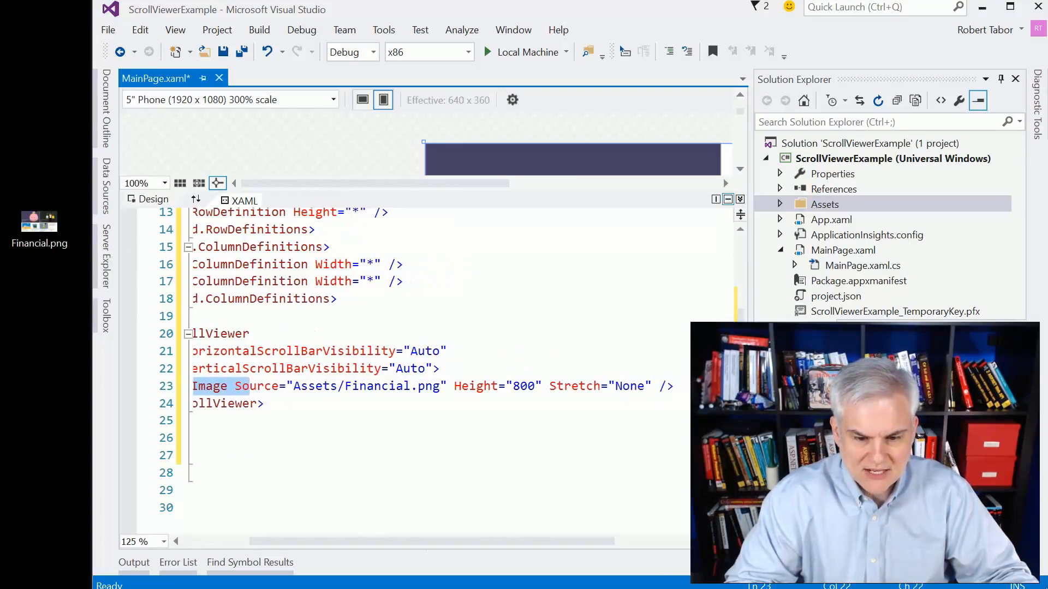
pyautogui.doubleClick(575, 386)
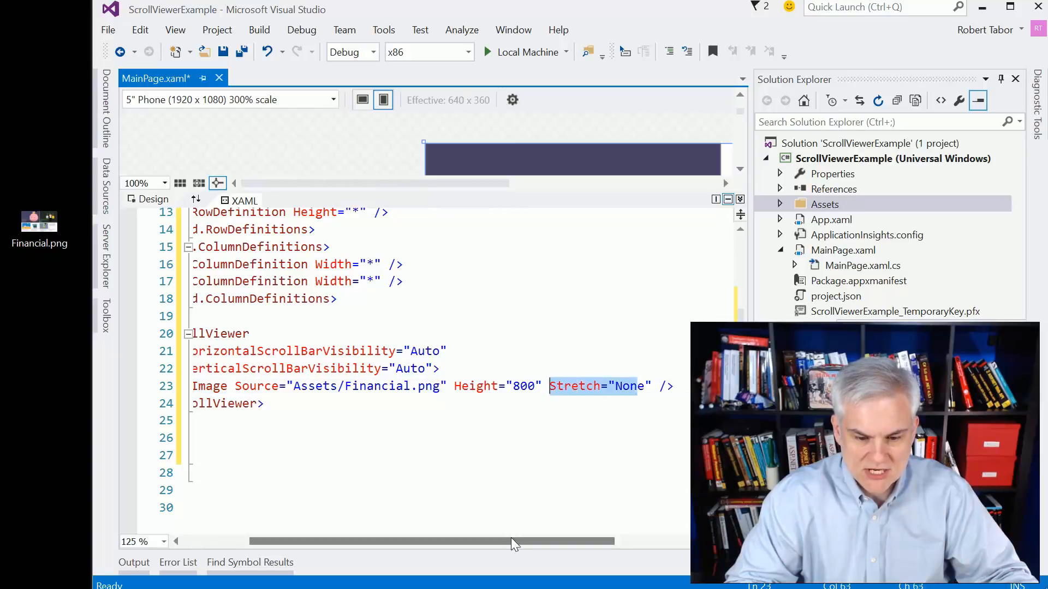
pyautogui.hscroll(-3)
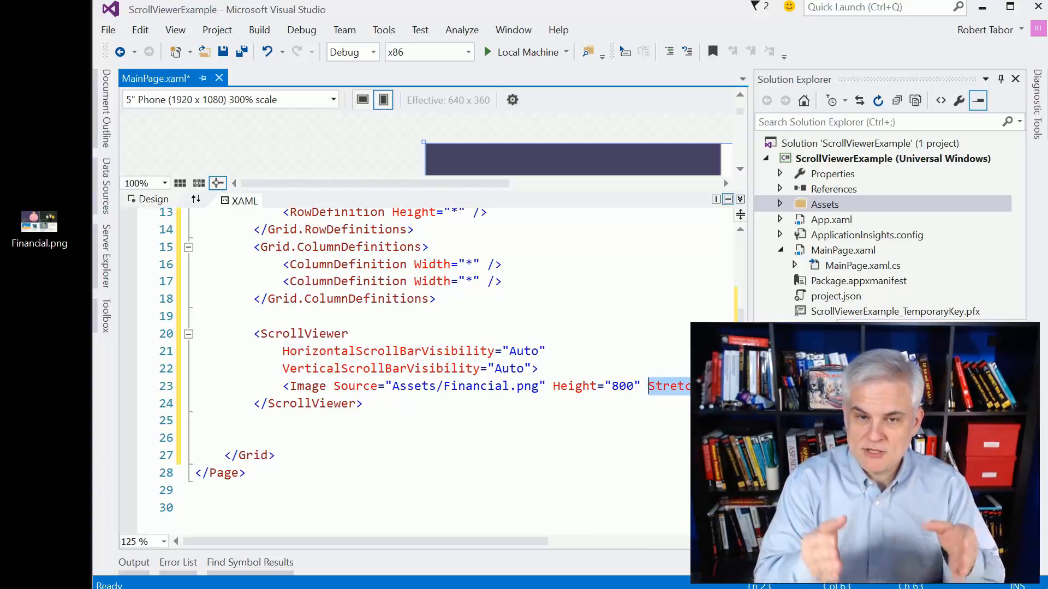
pyautogui.click(385, 350)
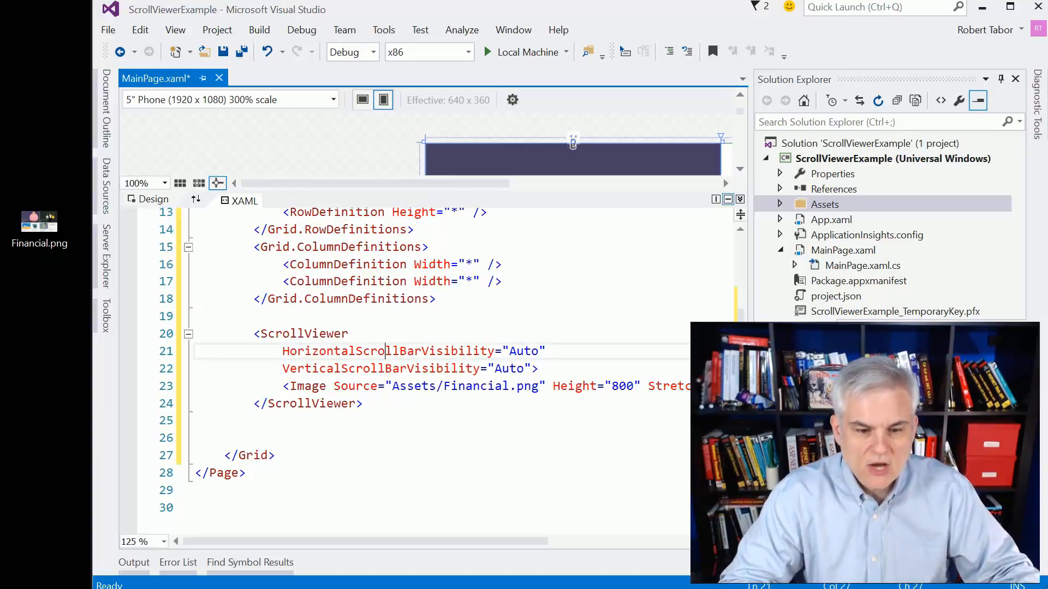
pyautogui.moveTo(367, 369)
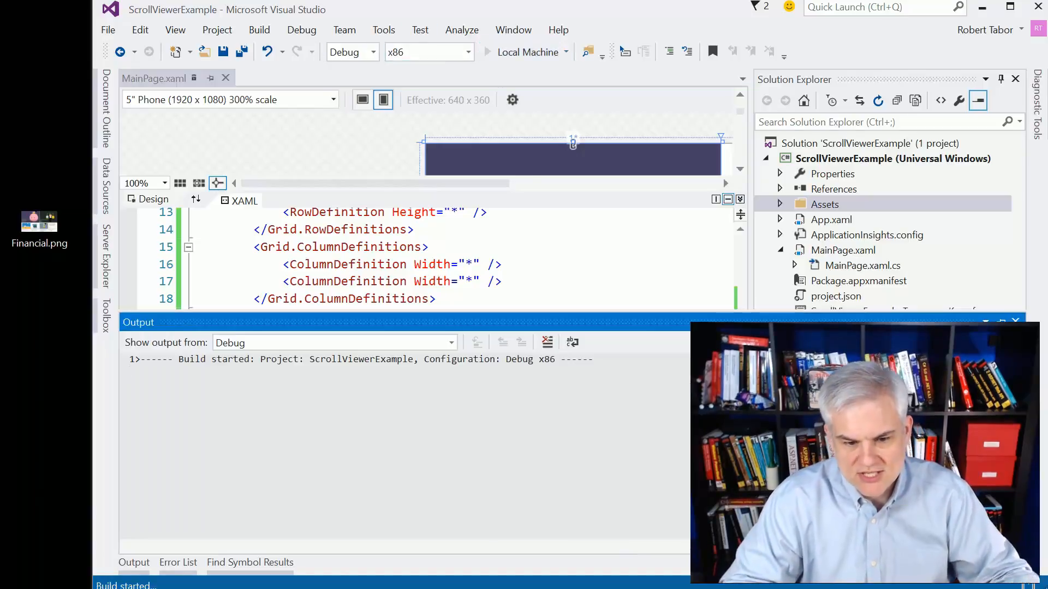
# - Run the app on Local Machine, scroll the Financial image, then return to Visual Studio
pyautogui.click(487, 52)
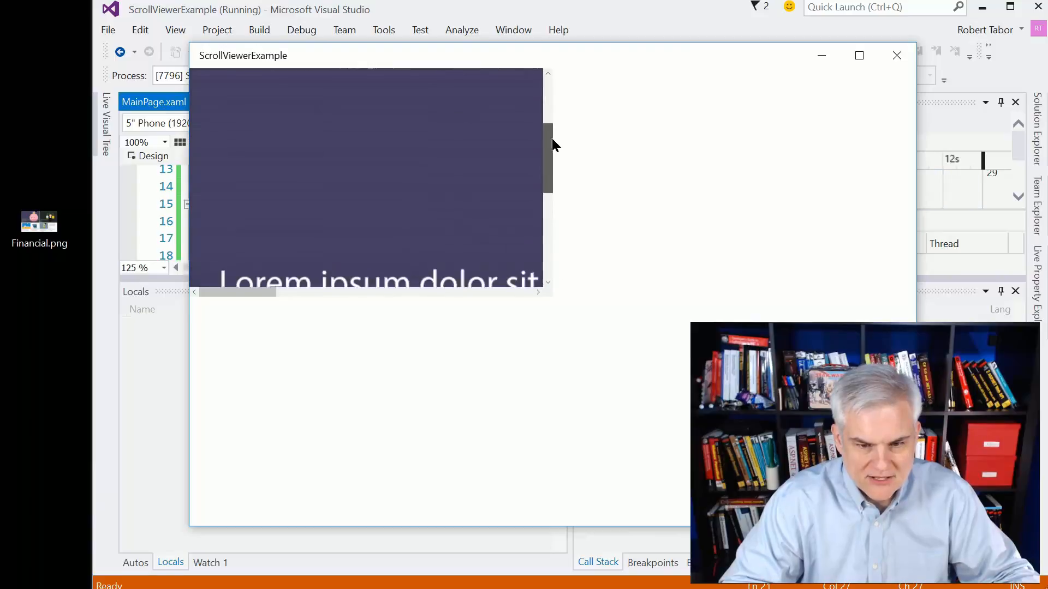
pyautogui.scroll(3)
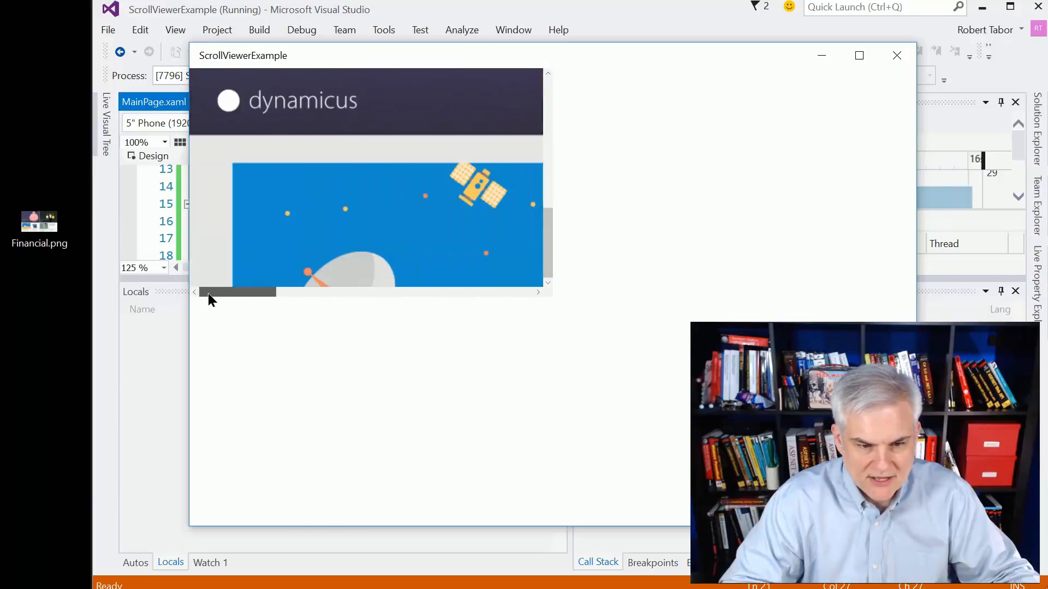
pyautogui.scroll(3)
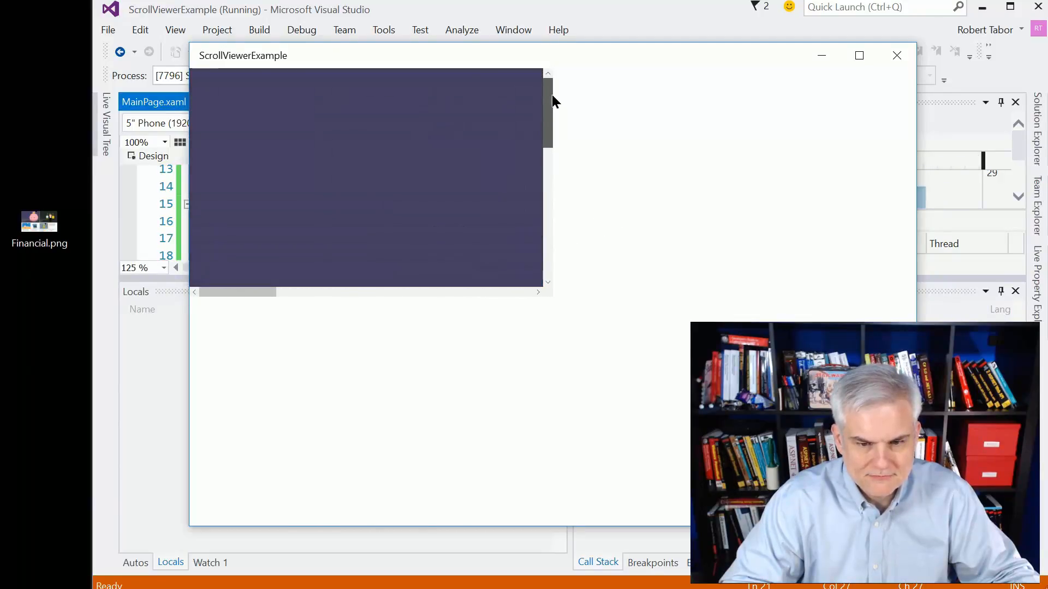
pyautogui.click(897, 56)
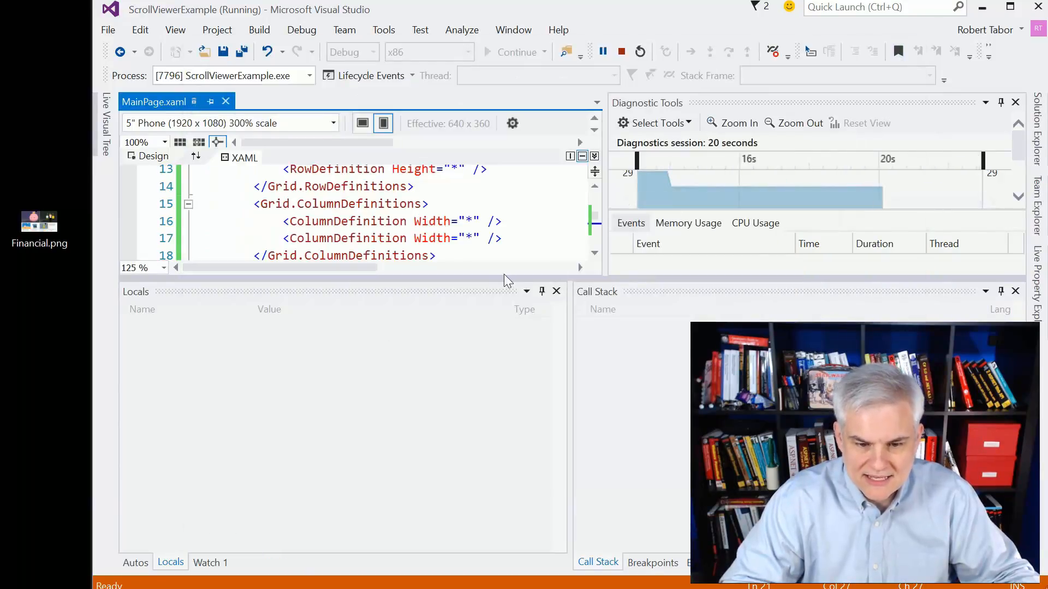
# - Add a blank line after the closing </ScrollViewer> tag
pyautogui.click(621, 53)
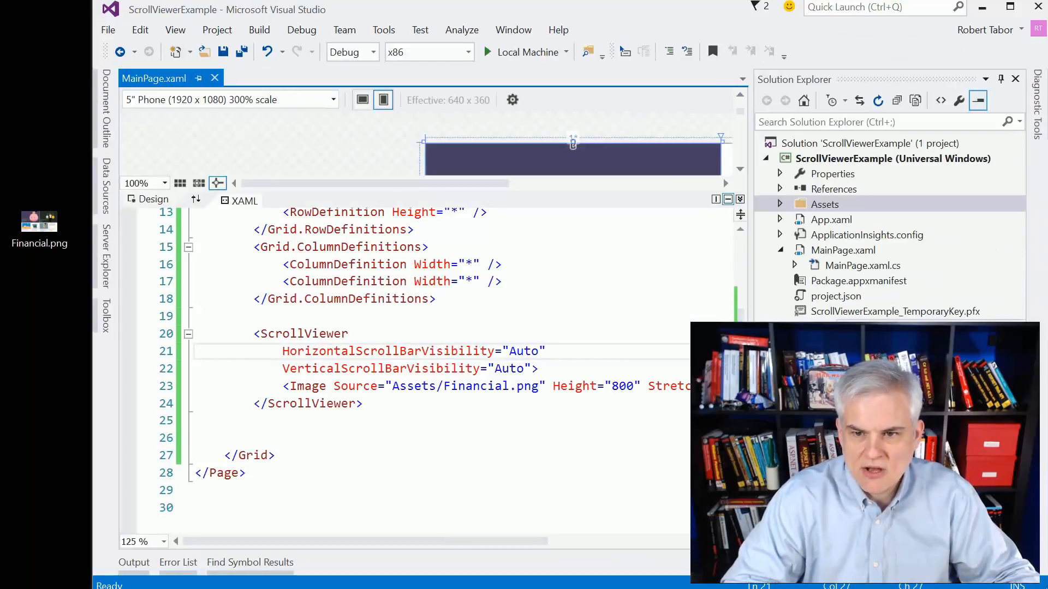
pyautogui.click(307, 403)
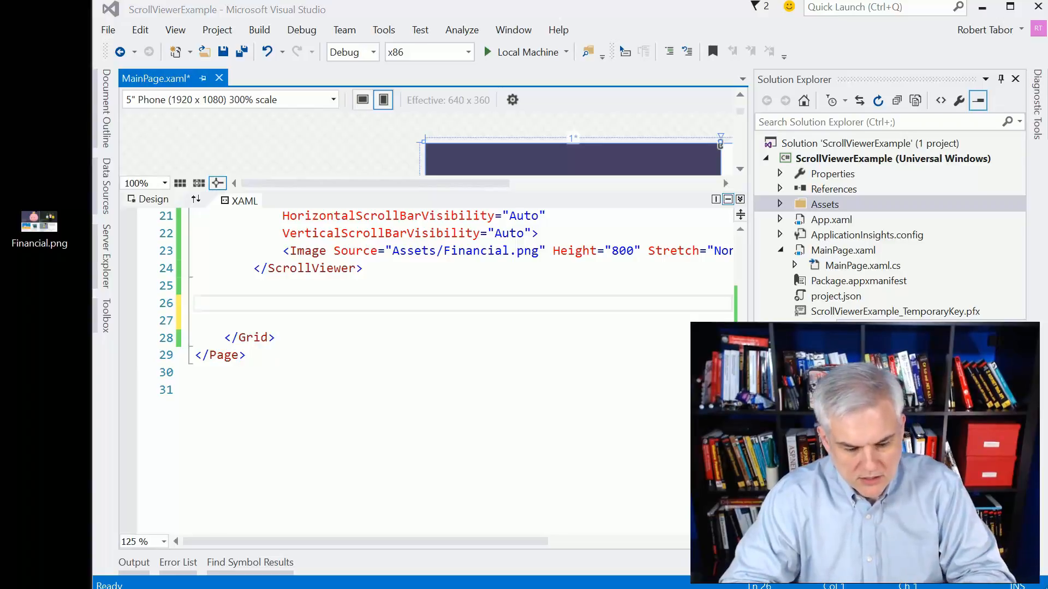
# - Paste a StackPanel at Grid.Row 1, Column 0 wrapping a Financial image ScrollViewer
pyautogui.click(197, 303)
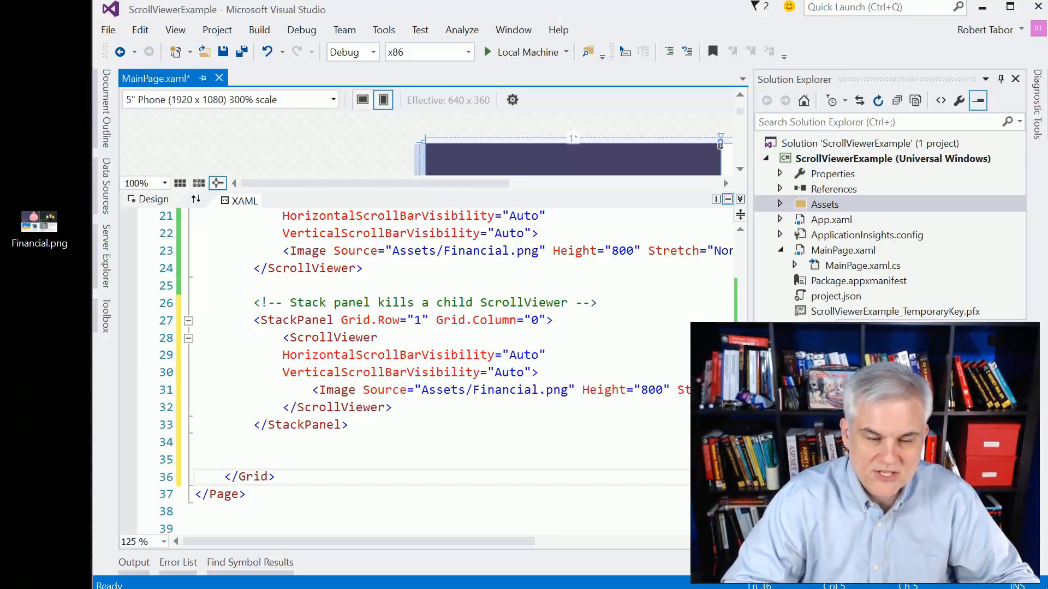
pyautogui.moveTo(401, 355)
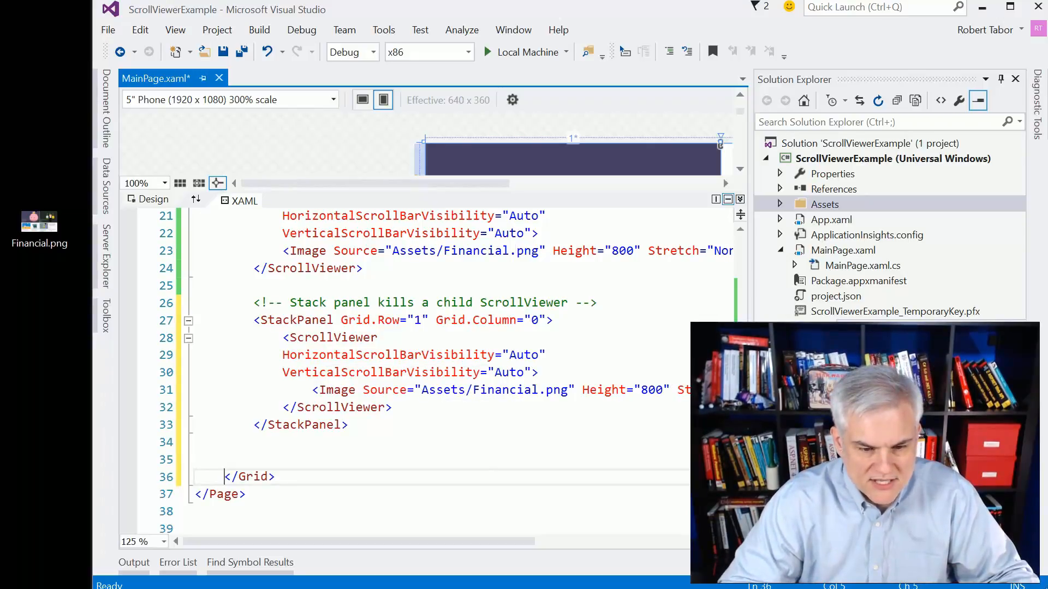
pyautogui.moveTo(369, 319)
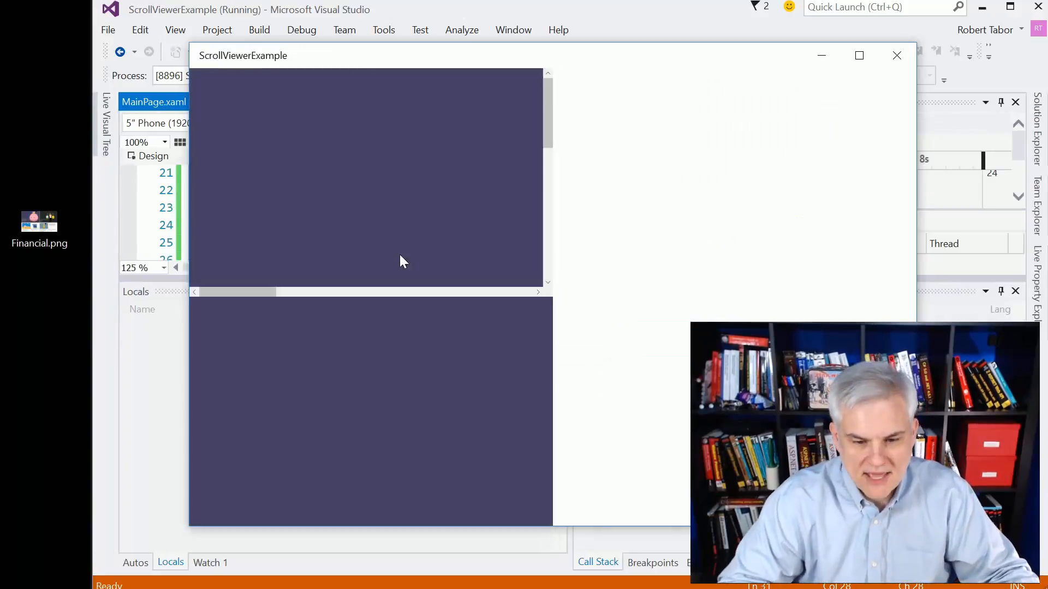
pyautogui.moveTo(394, 371)
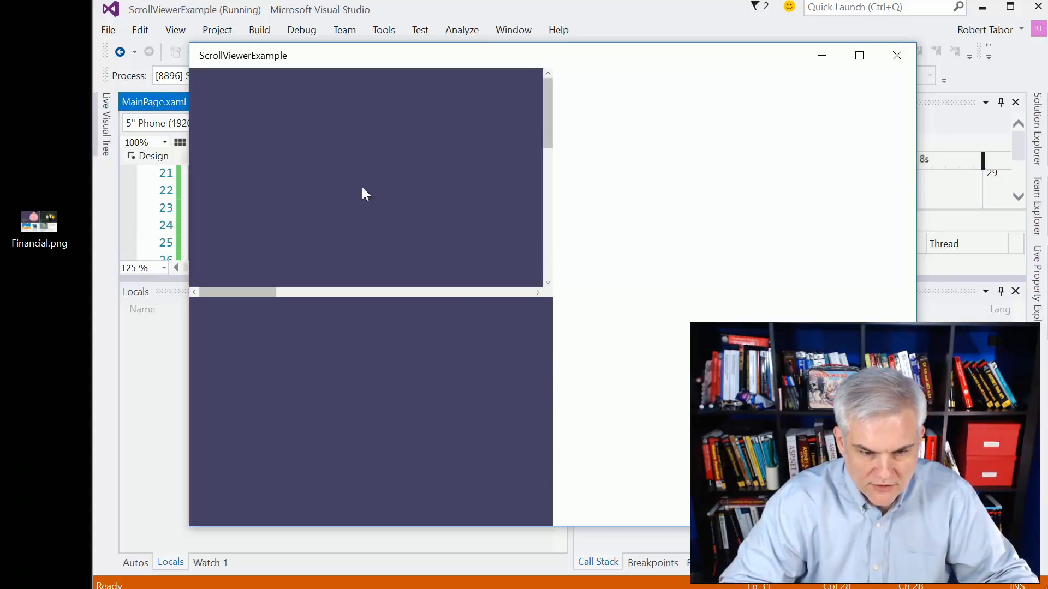
pyautogui.moveTo(298, 361)
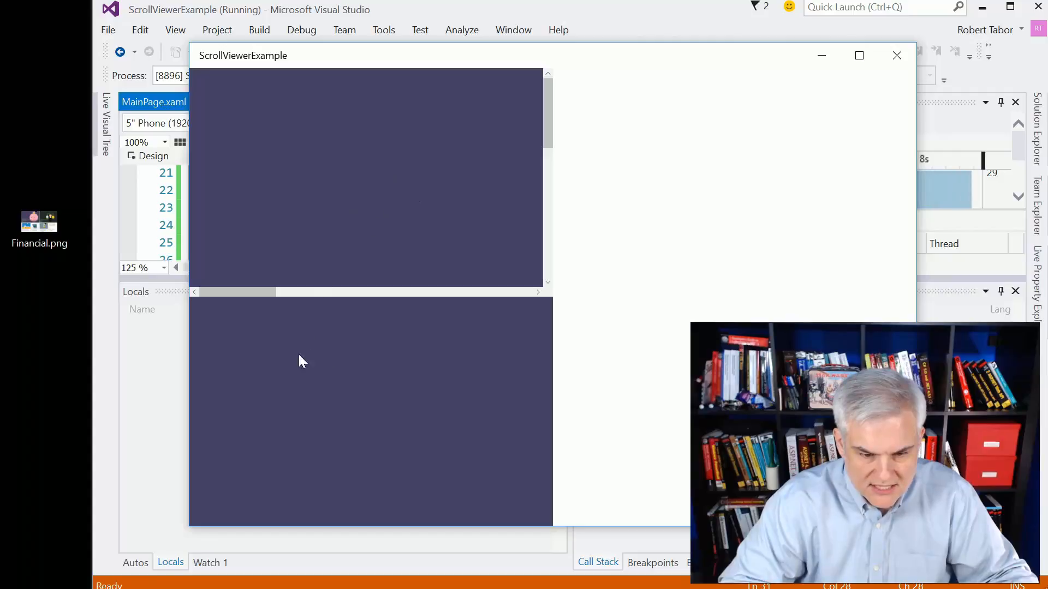
pyautogui.moveTo(485, 416)
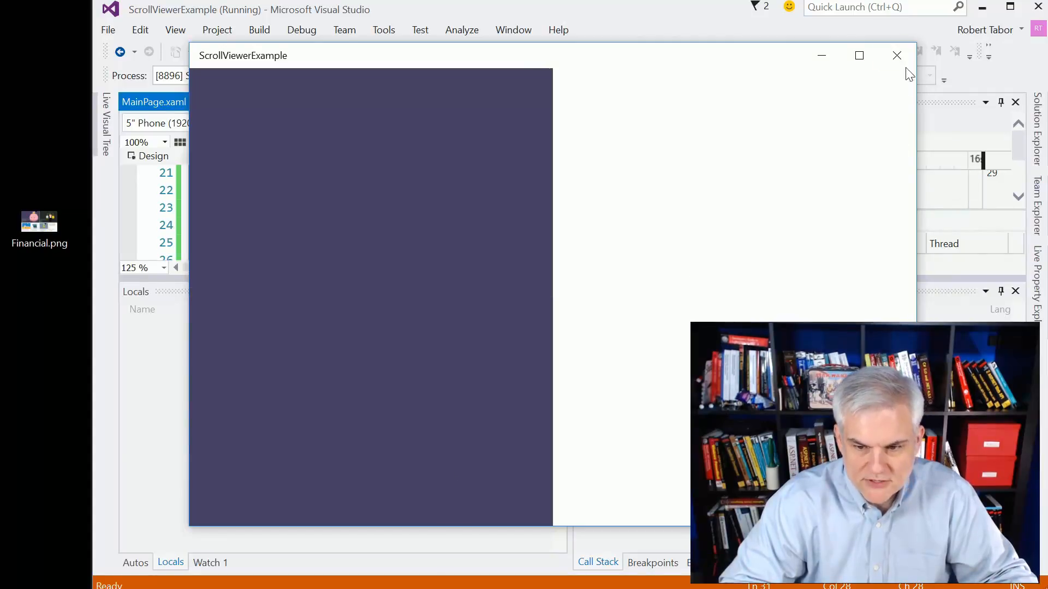
# - Close the running app after seeing the StackPanel image not scroll
pyautogui.click(897, 56)
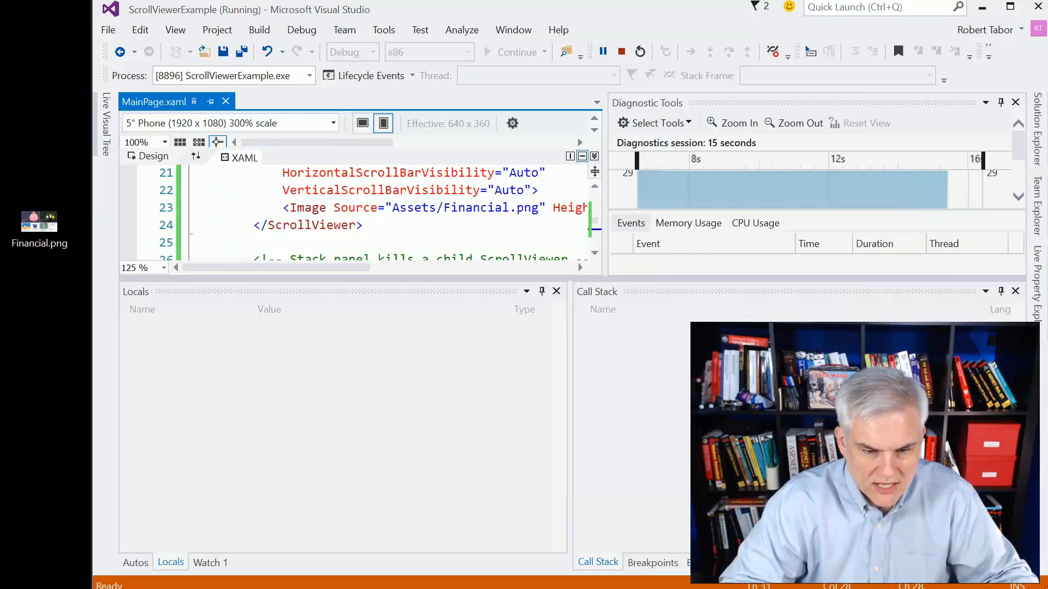
# - Stop debugging to return to the MainPage.xaml editor
pyautogui.click(622, 52)
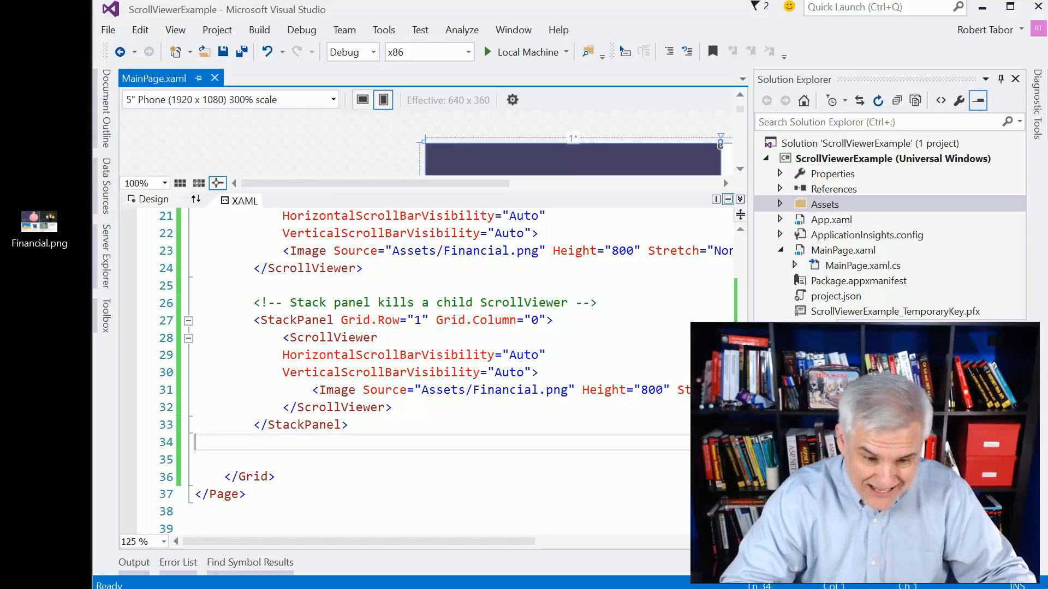
# - Paste a Row 1, Column 1 ScrollViewer holding a two-image StackPanel, highlighting StackPanel
pyautogui.press('enter')
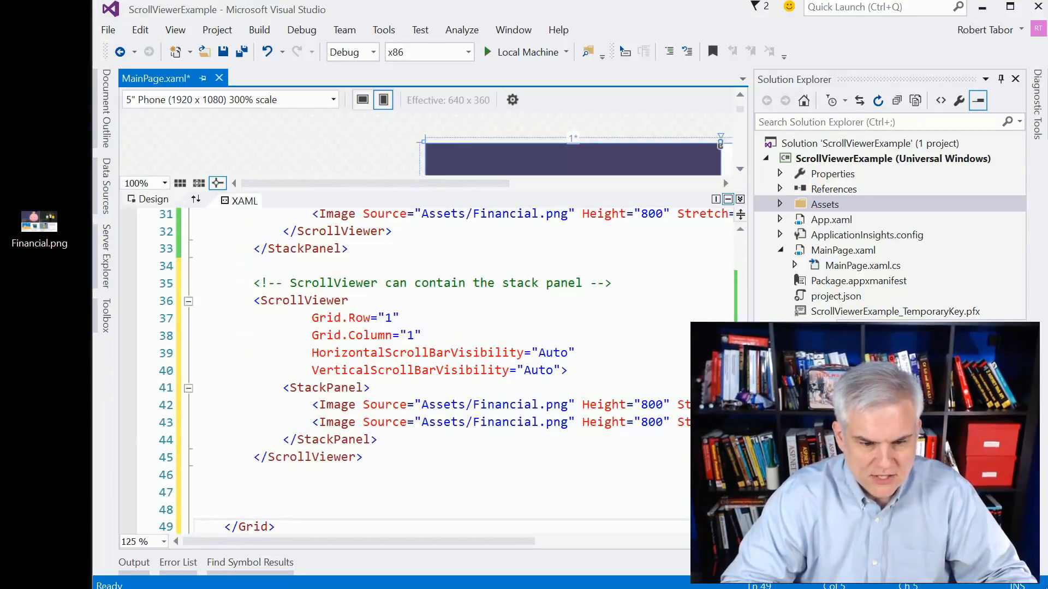
pyautogui.moveTo(301, 300)
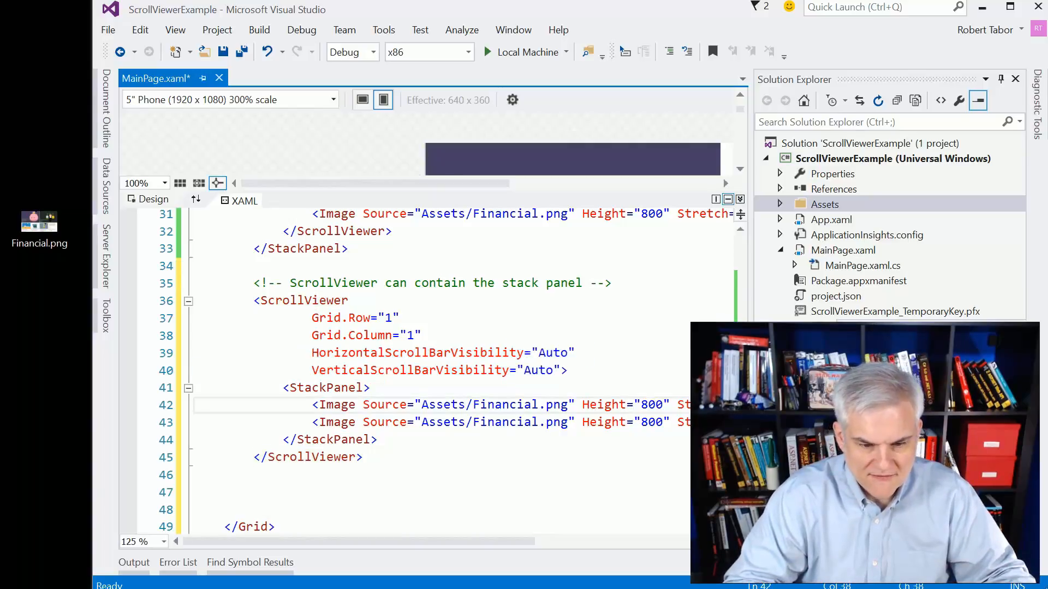
pyautogui.click(328, 387)
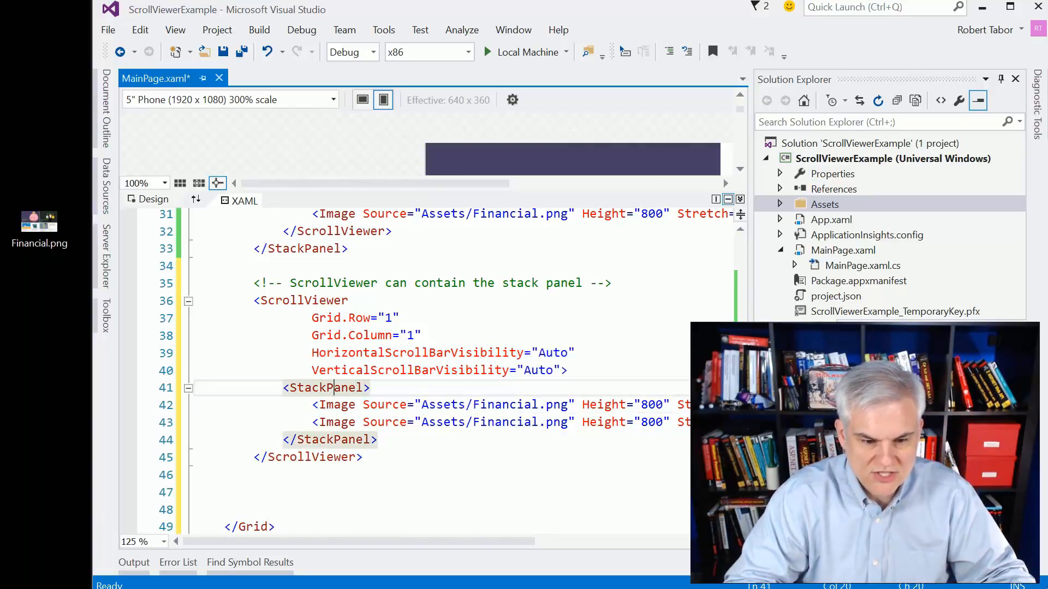
pyautogui.doubleClick(325, 388)
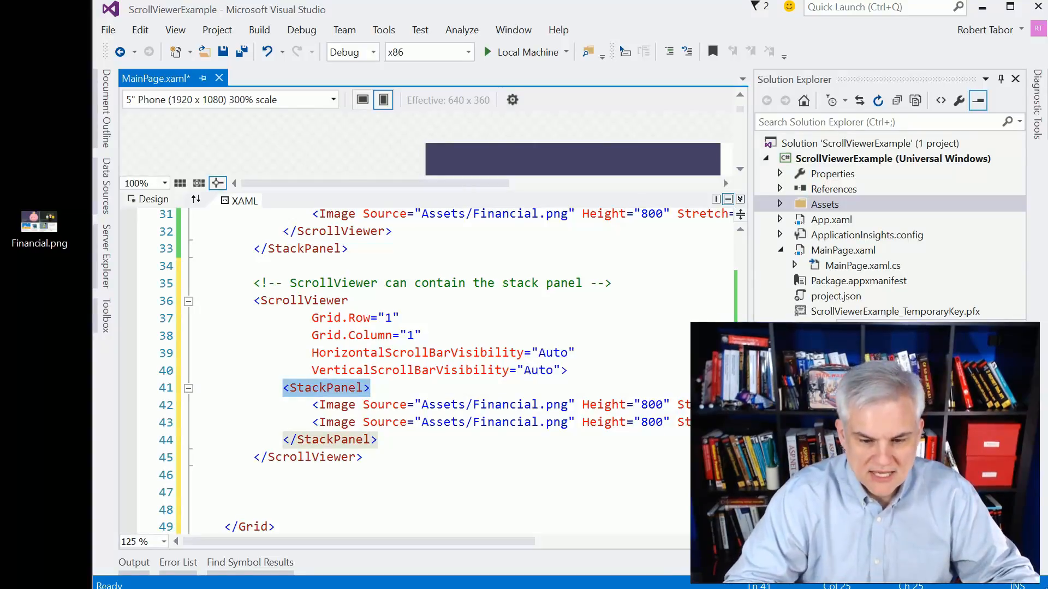
pyautogui.click(434, 422)
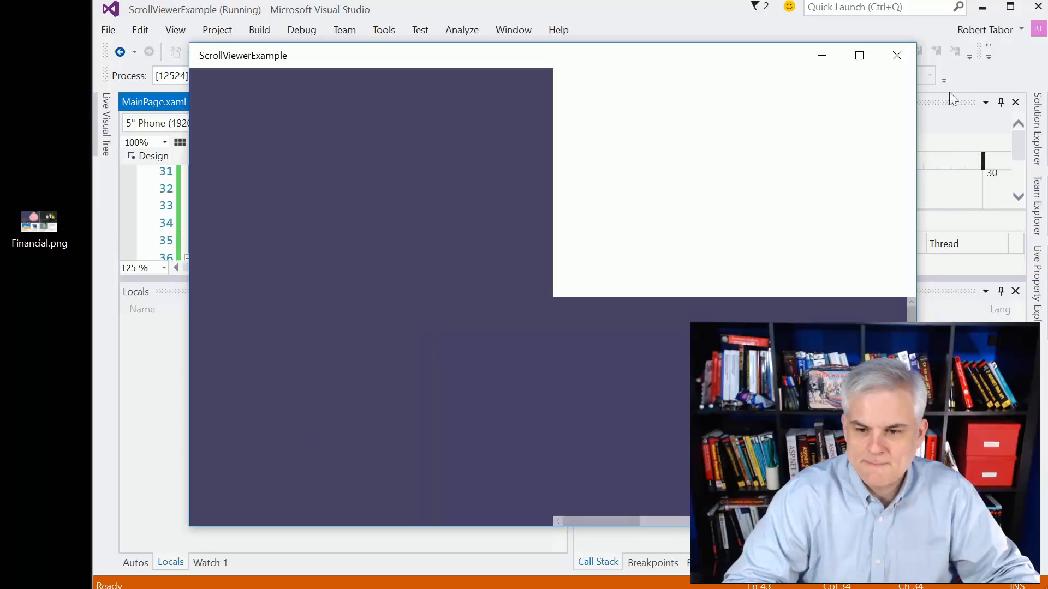
# - Close the app after checking the bottom-right ScrollViewer scrolls its StackPanel
pyautogui.click(896, 55)
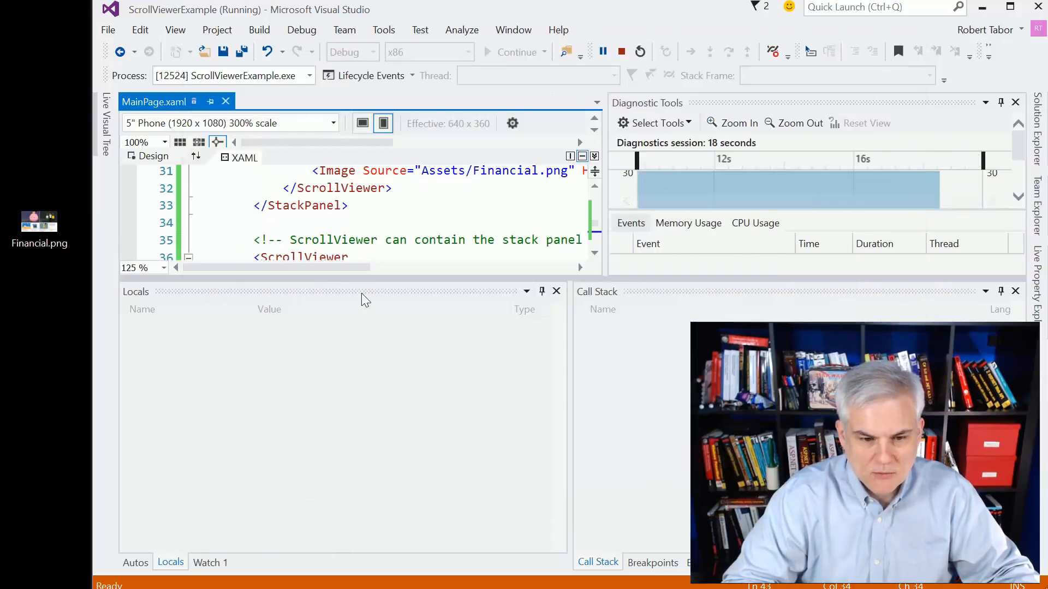
# - Stop debugging and place the cursor after the </StackPanel> line
pyautogui.click(622, 52)
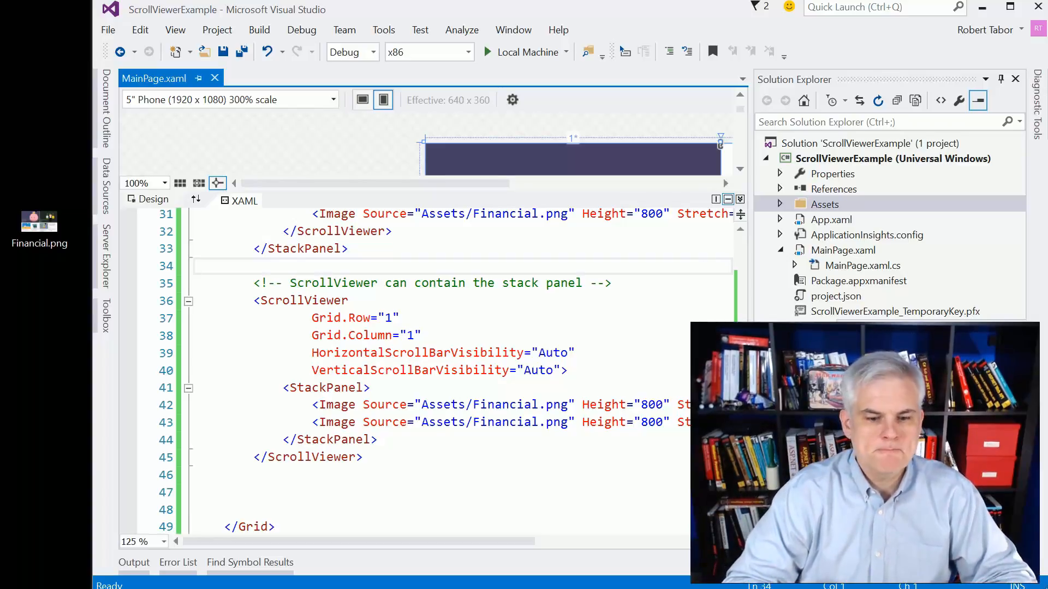
pyautogui.click(348, 248)
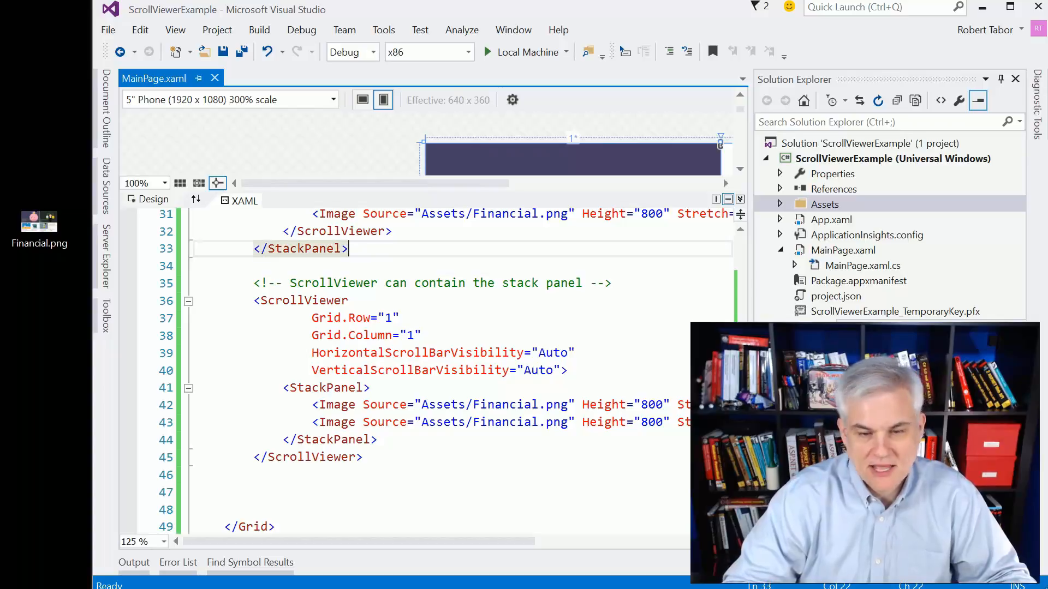